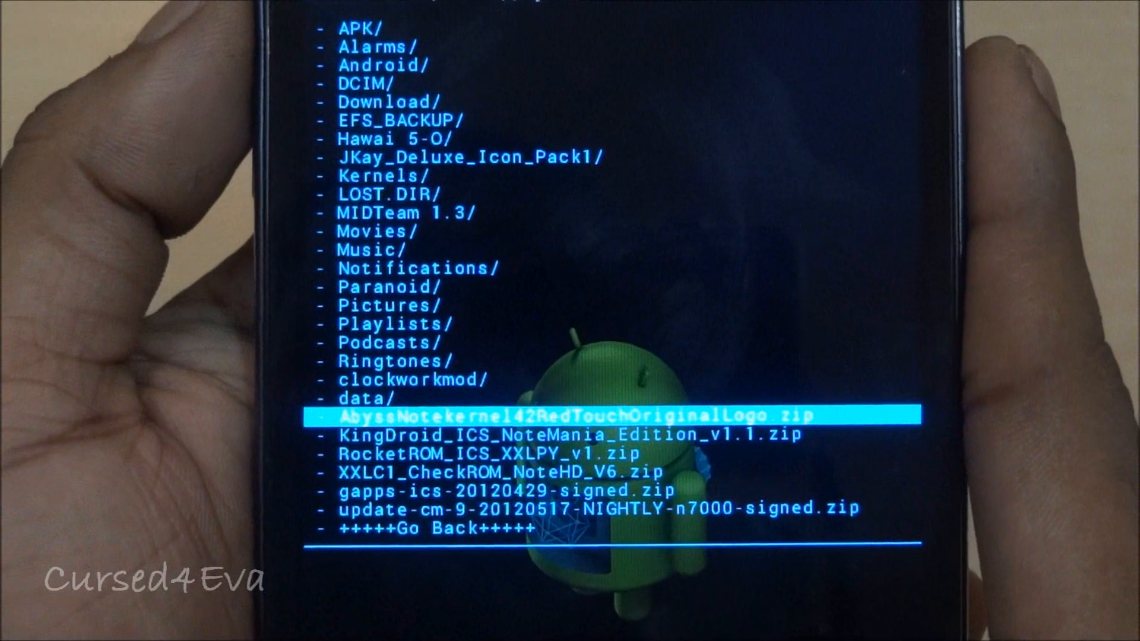
- Select AbyssNotekernel42RedTouchOriginalLogo.zip from the SD card list to bring up its install confirmation
{"action": "left_click", "coordinate": [574, 414]}
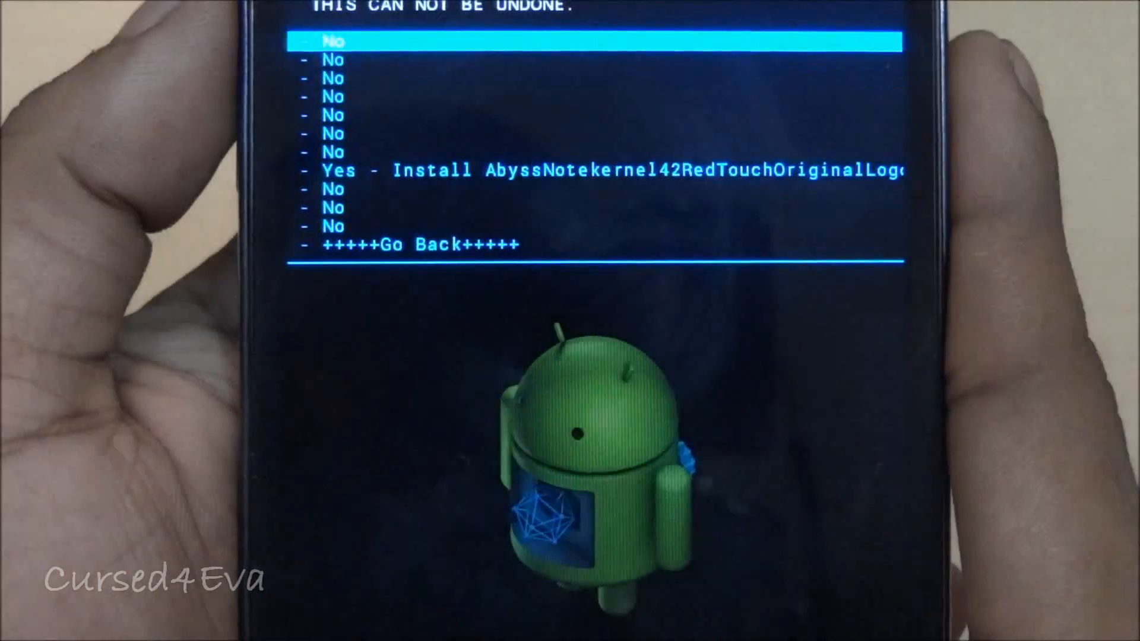